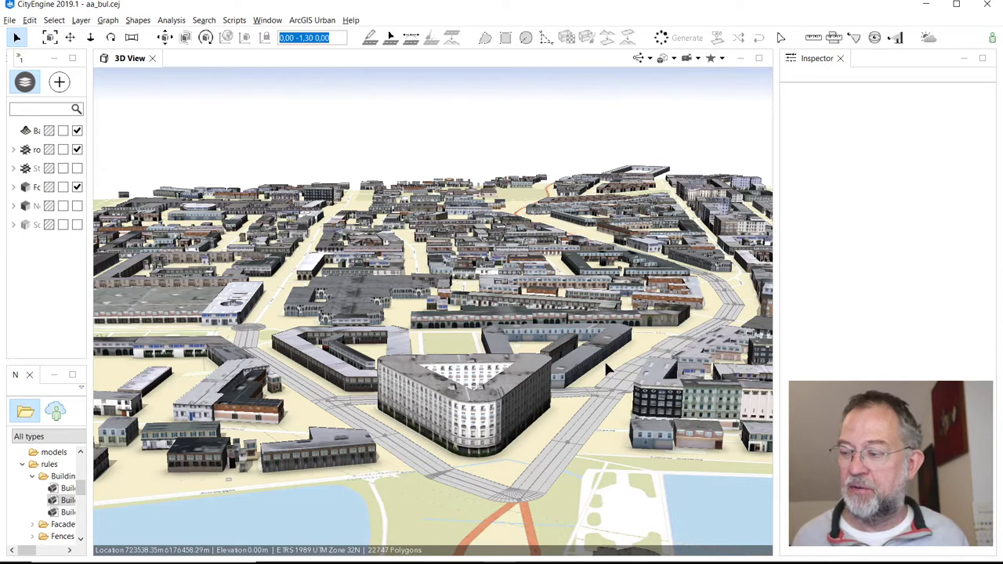
pyautogui.moveTo(546, 381)
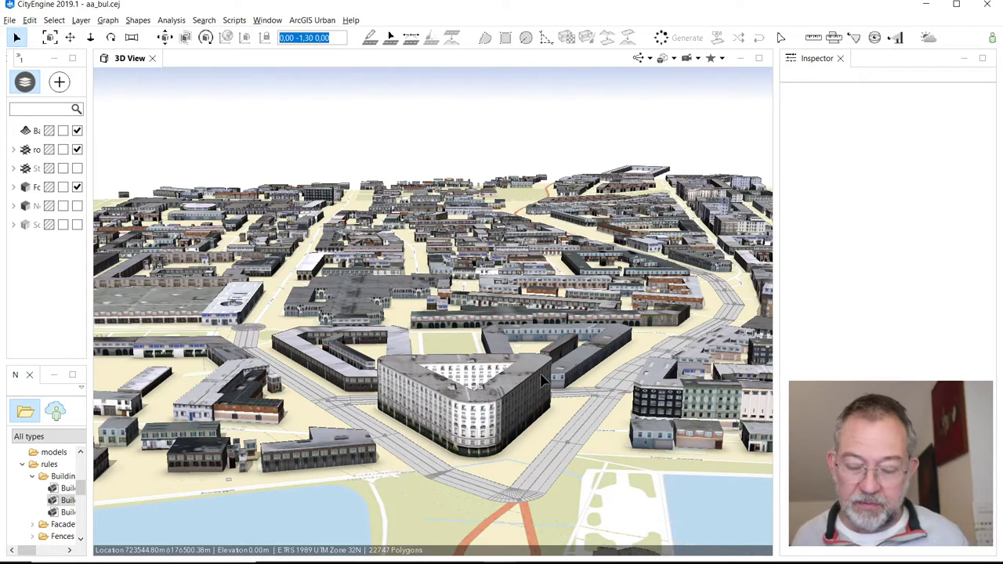
# Step: Bring up the Windows task switcher to leave CityEngine for QGIS
pyautogui.press('alt+tab')
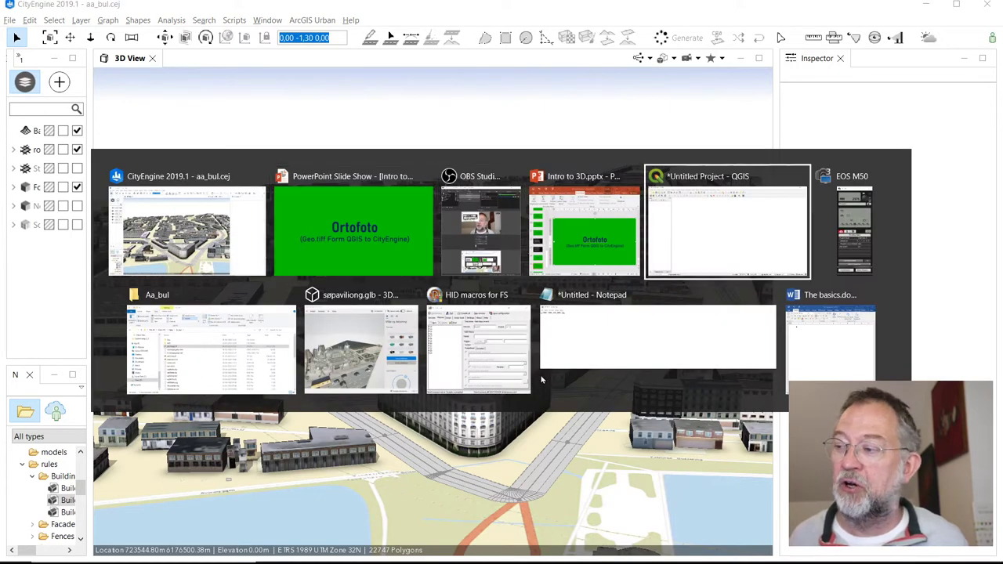
# Step: Switch to the empty QGIS project and add Kortforsyningen's Ortofoto forår basemap
pyautogui.click(727, 222)
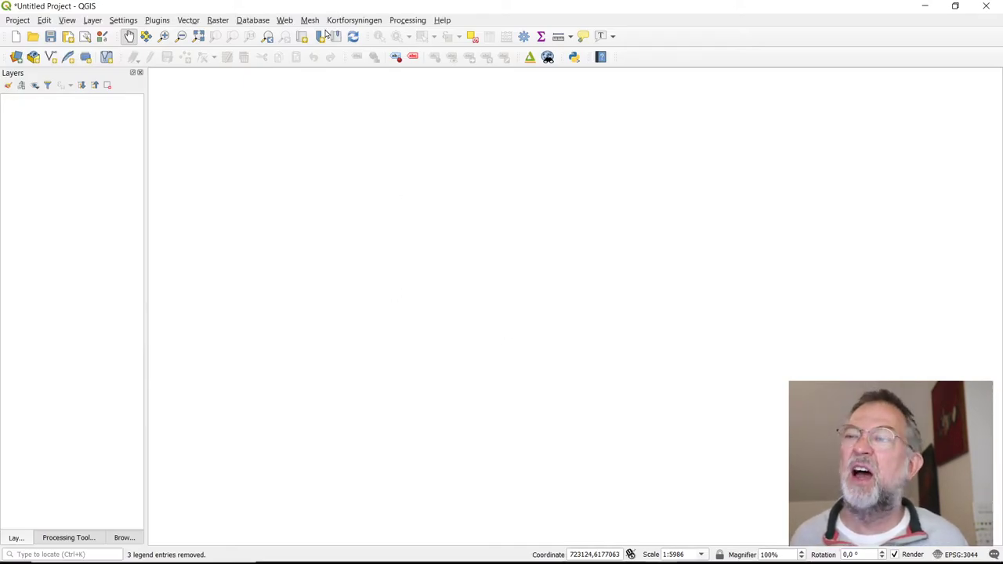
pyautogui.click(354, 19)
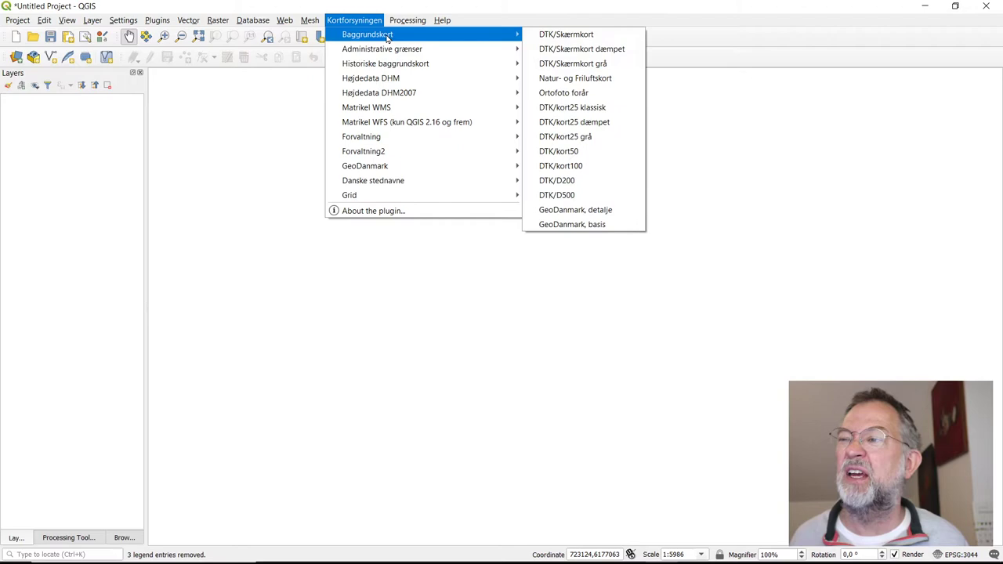
pyautogui.click(564, 92)
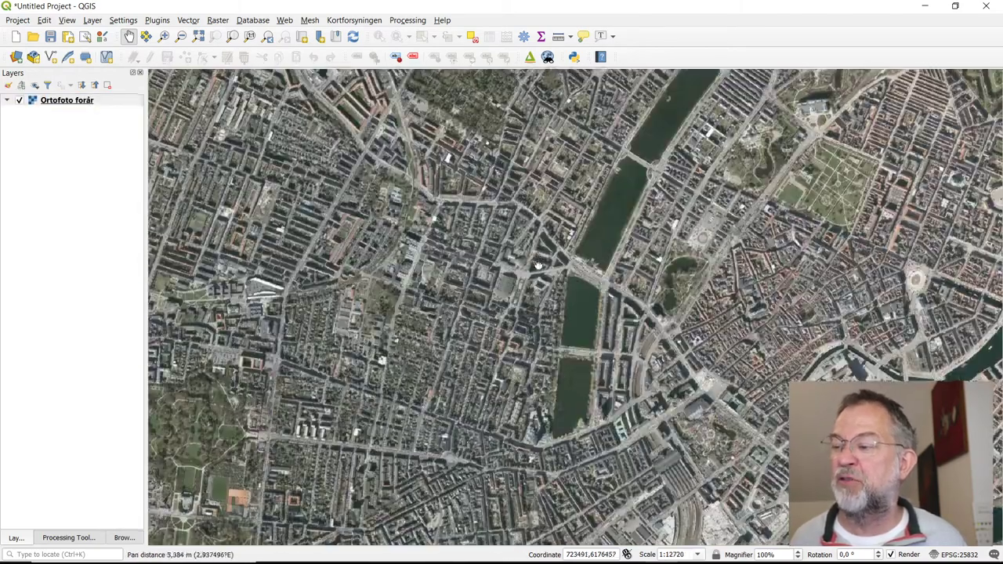
# Step: Pan and zoom the orthophoto onto the city neighbourhood beside the lakes
pyautogui.moveTo(540, 267); pyautogui.dragTo(637, 342)
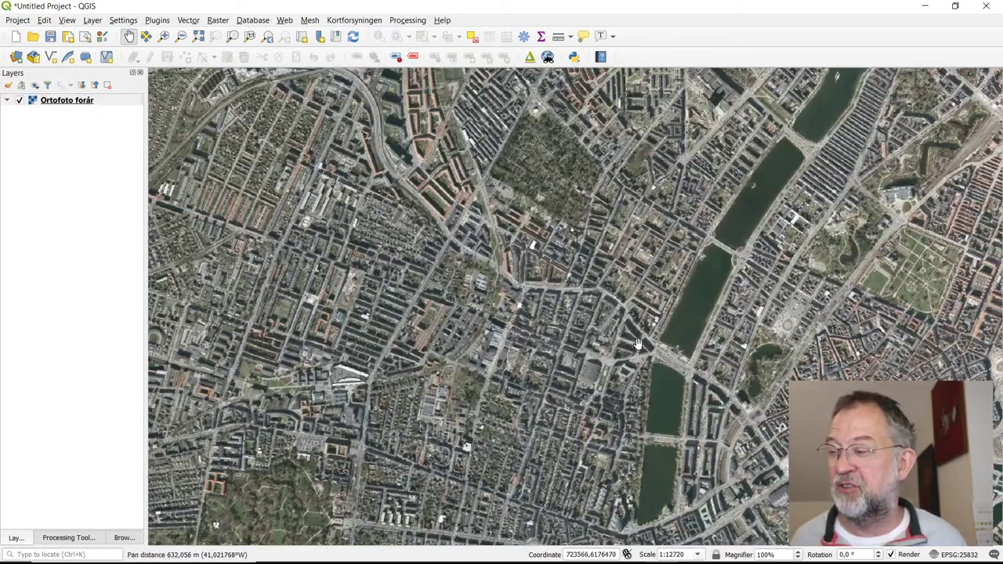
pyautogui.scroll(3)
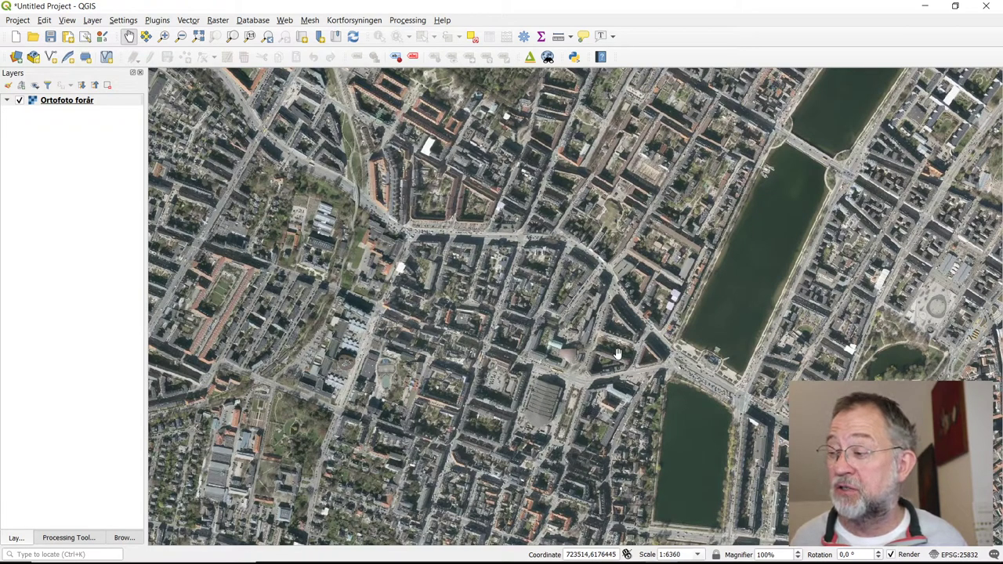
pyautogui.moveTo(646, 290)
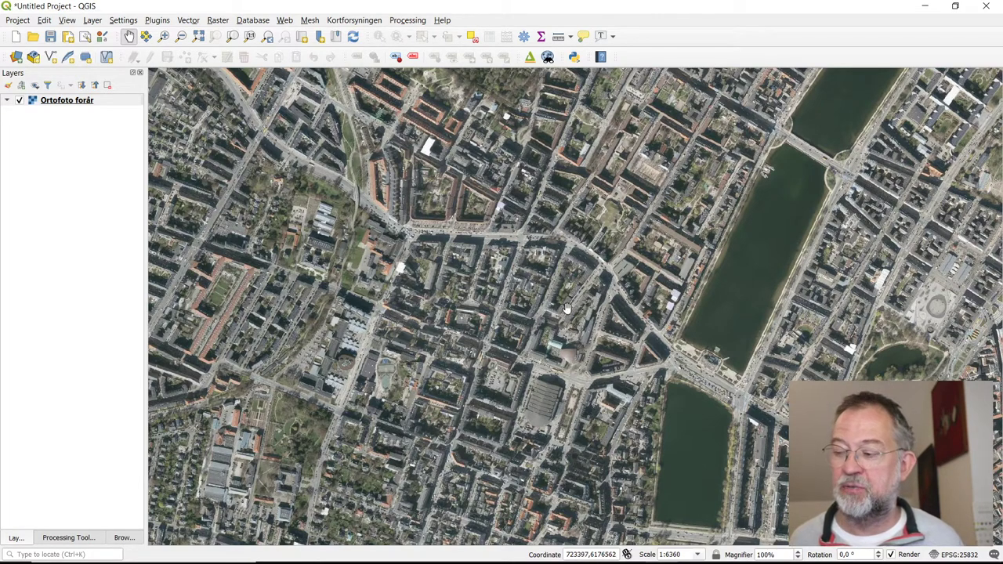
pyautogui.moveTo(404, 218)
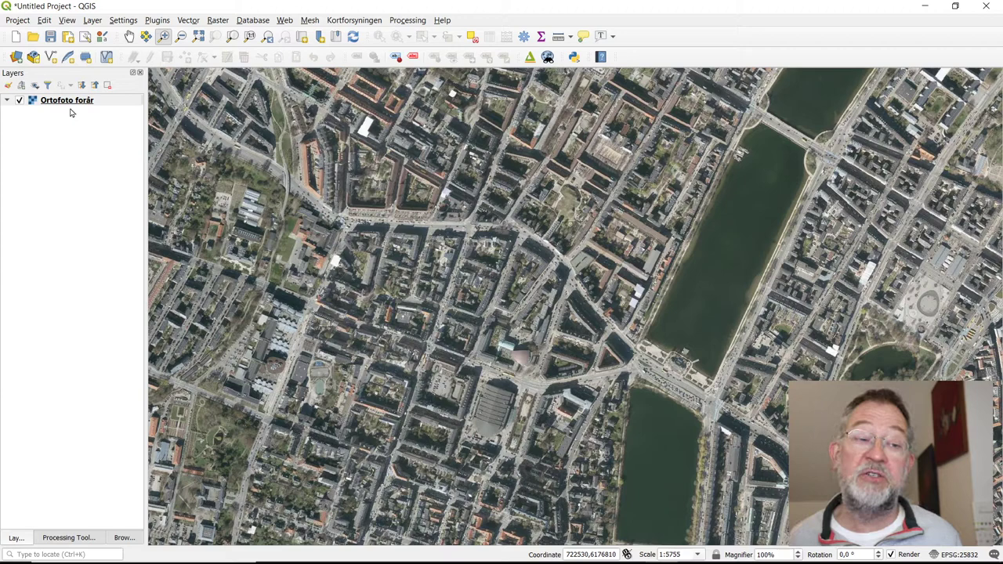
# Step: Start Export > Save As… on the Ortofoto forår layer, opening the raster export dialog
pyautogui.rightClick(66, 101)
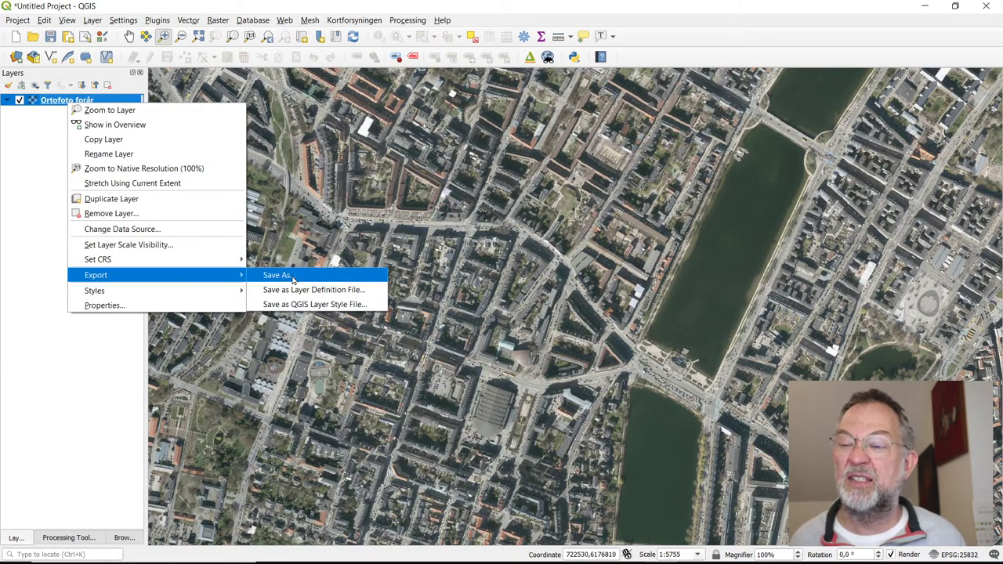
pyautogui.click(276, 275)
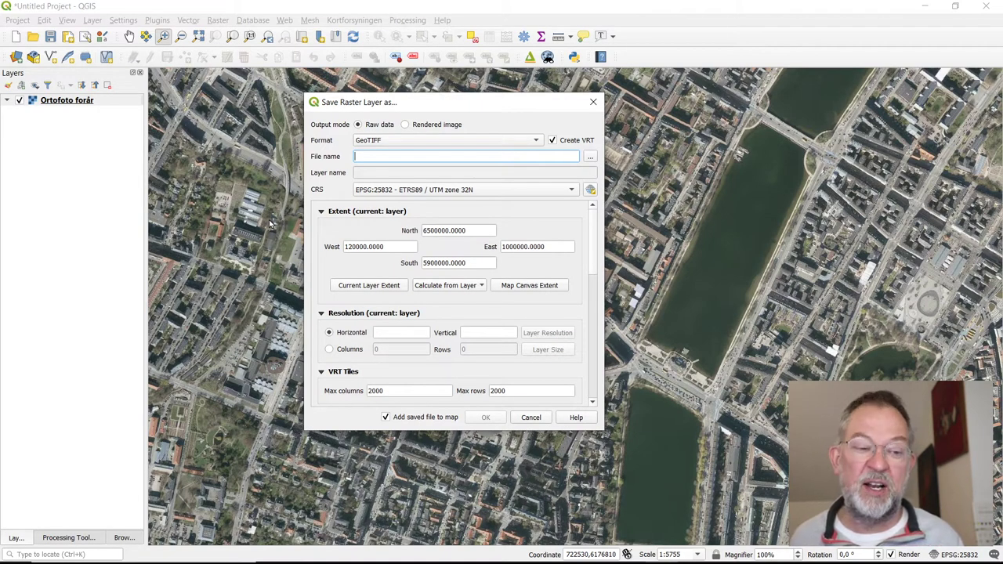
pyautogui.moveTo(254, 240)
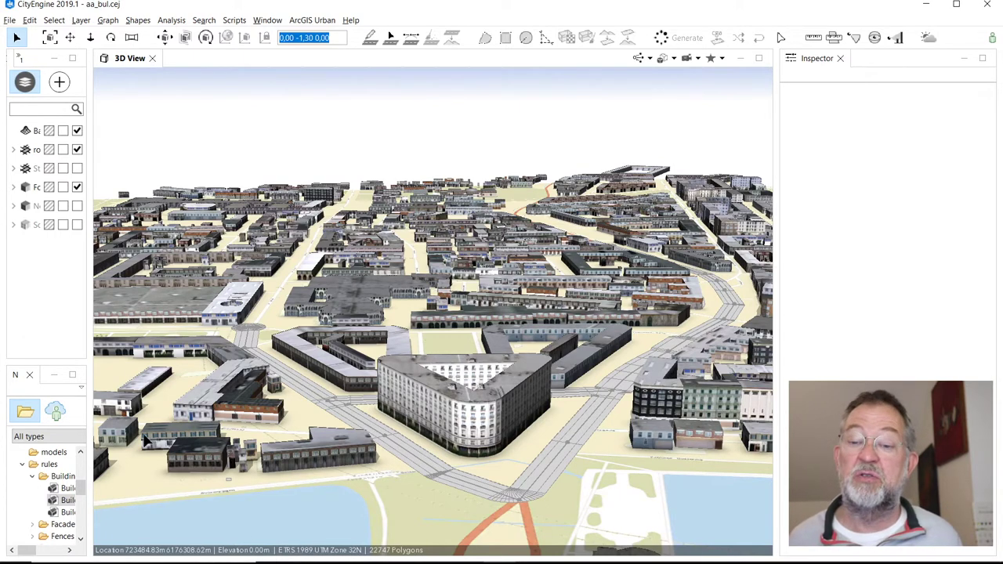
pyautogui.moveTo(91, 289)
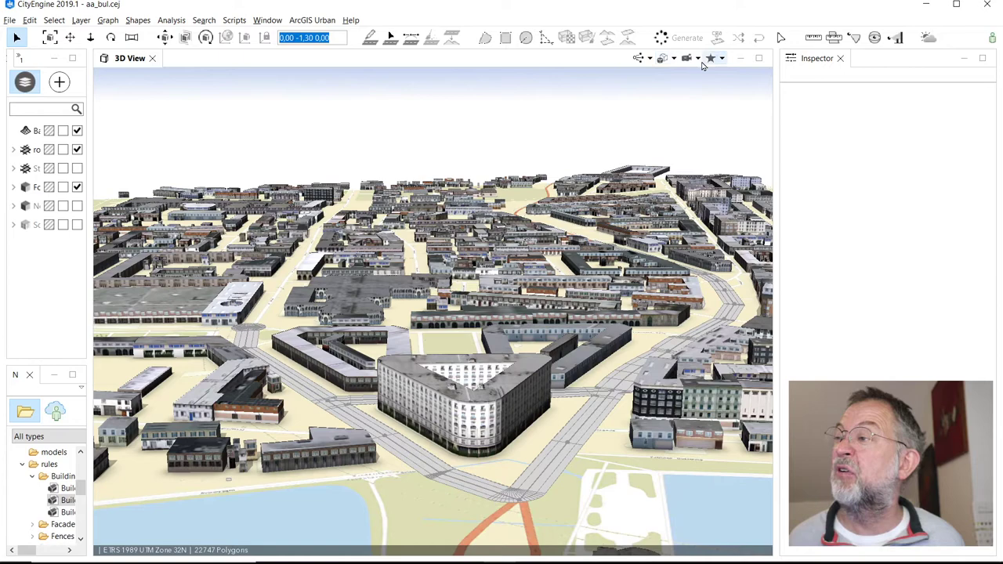
pyautogui.click(712, 58)
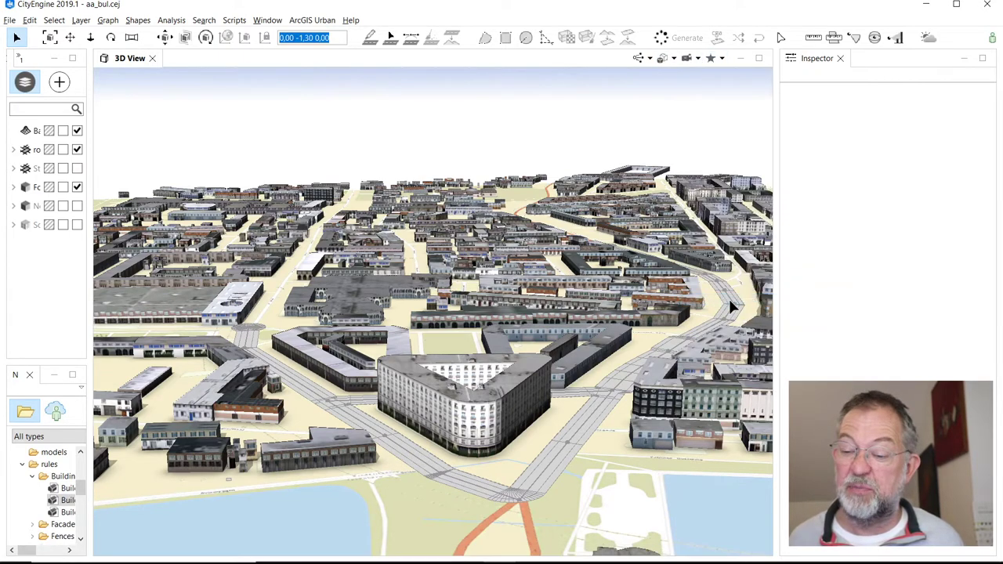
pyautogui.click(693, 58)
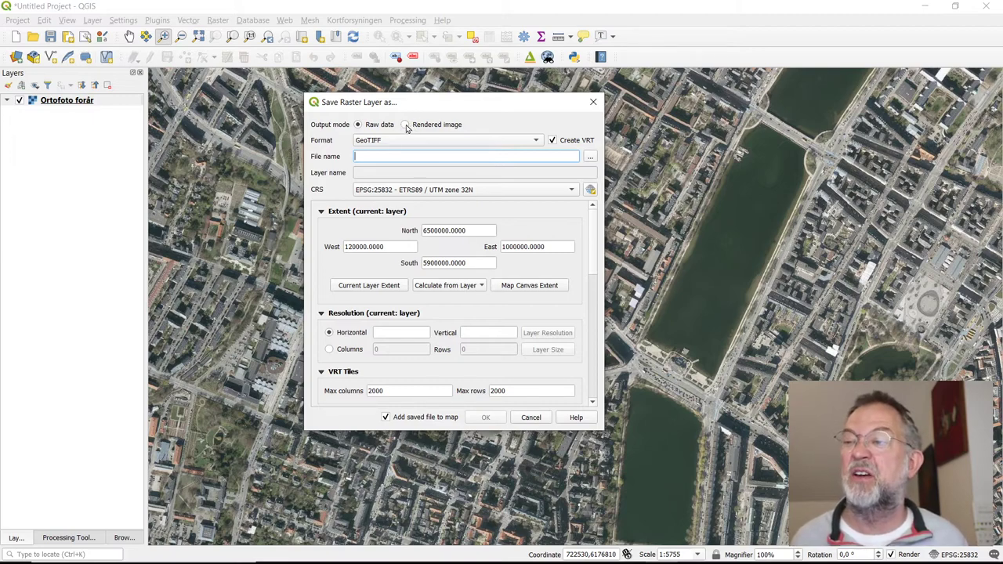
# Step: Export as rendered image without VRT to D:\Data\Aa_bul\ortofoto2.tif
pyautogui.click(406, 126)
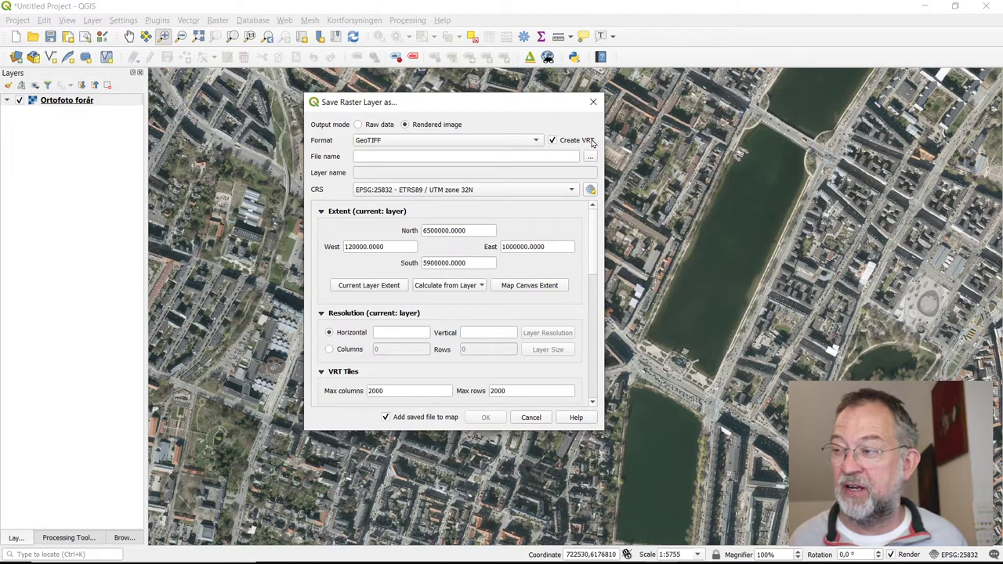
pyautogui.click(552, 141)
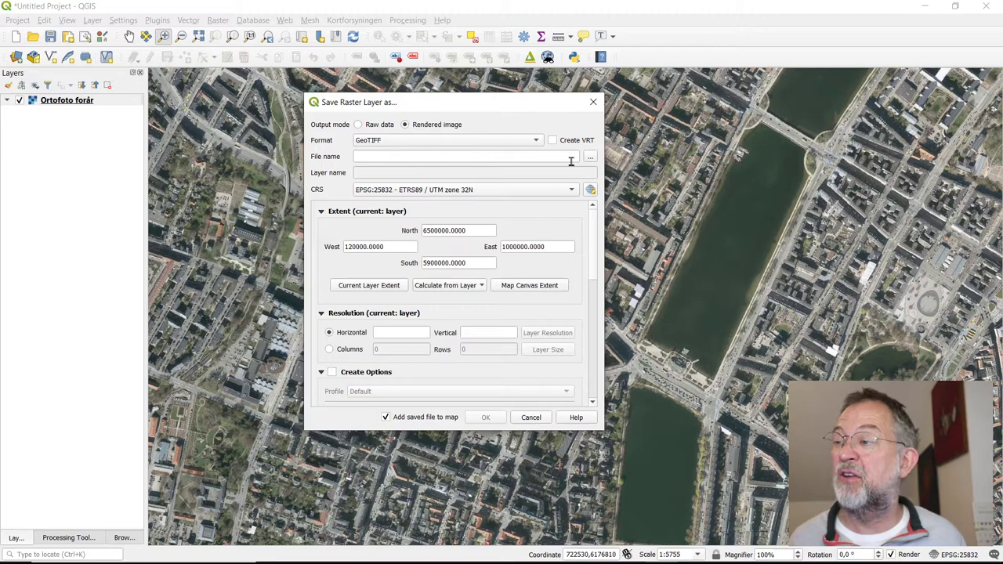
pyautogui.click(590, 157)
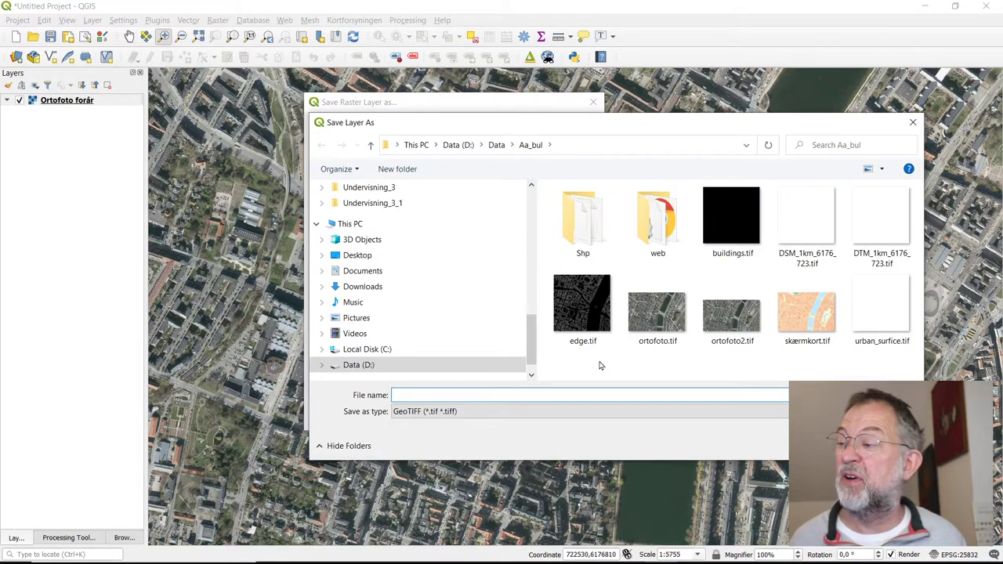
pyautogui.click(732, 304)
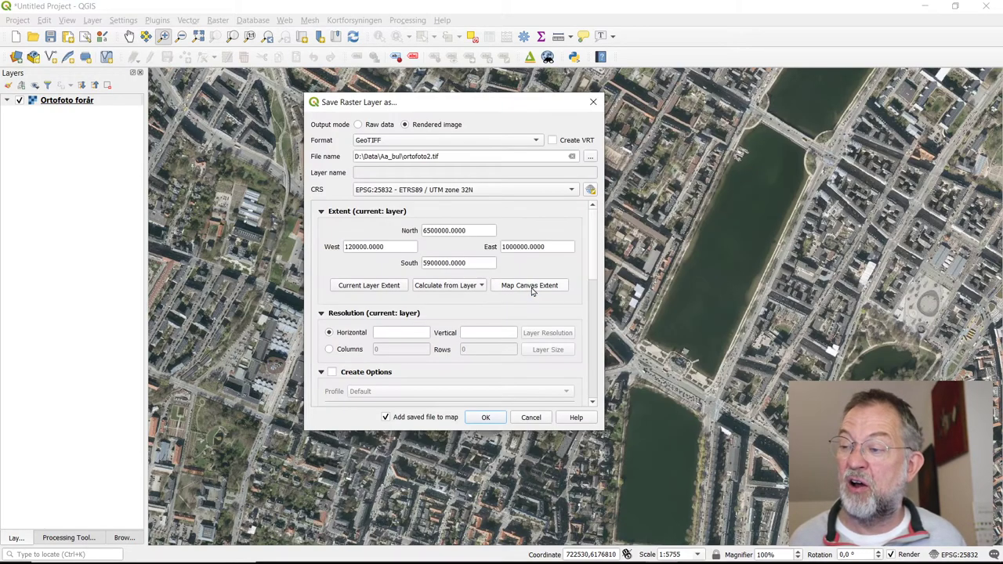
pyautogui.moveTo(373, 281)
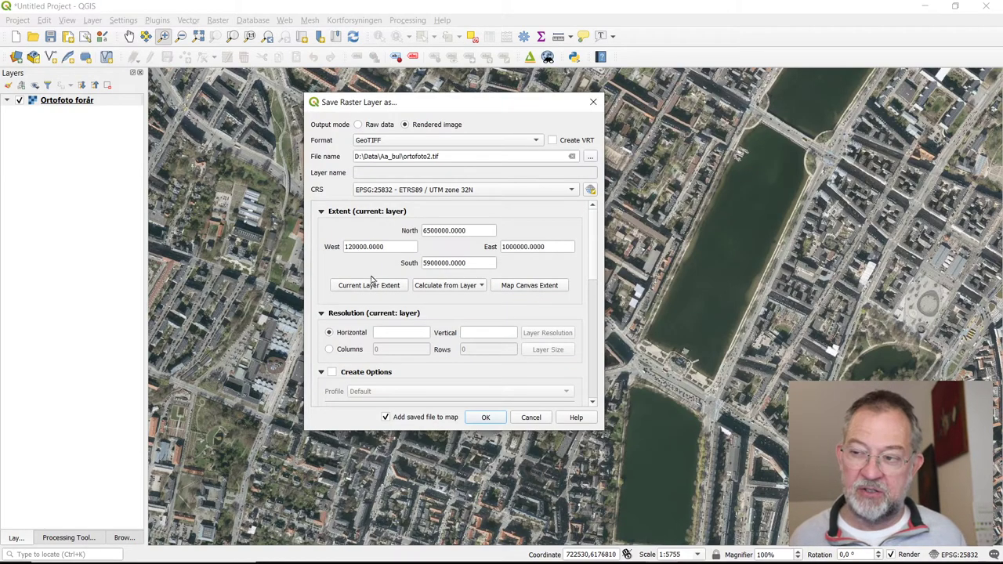
pyautogui.moveTo(490, 296)
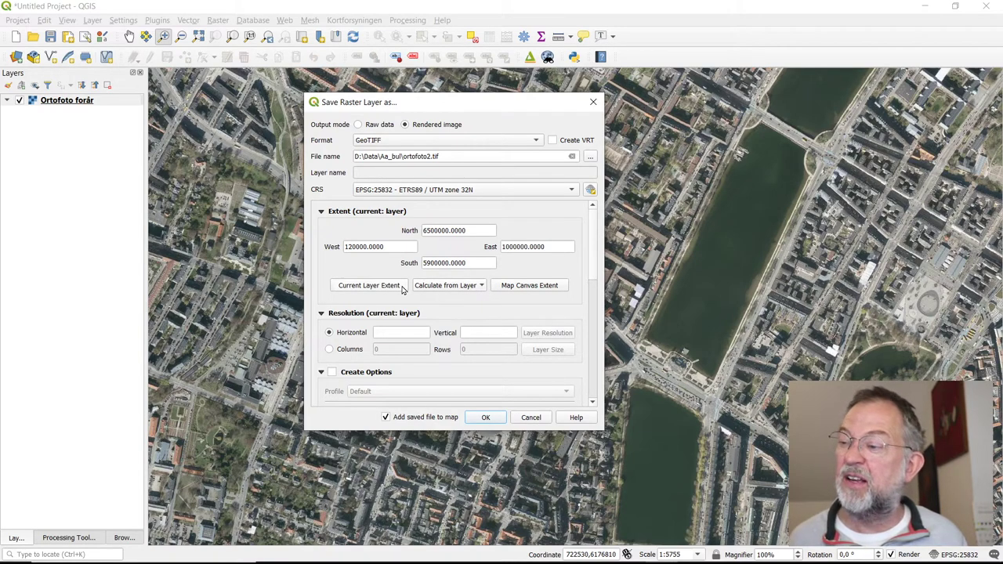
pyautogui.moveTo(510, 287)
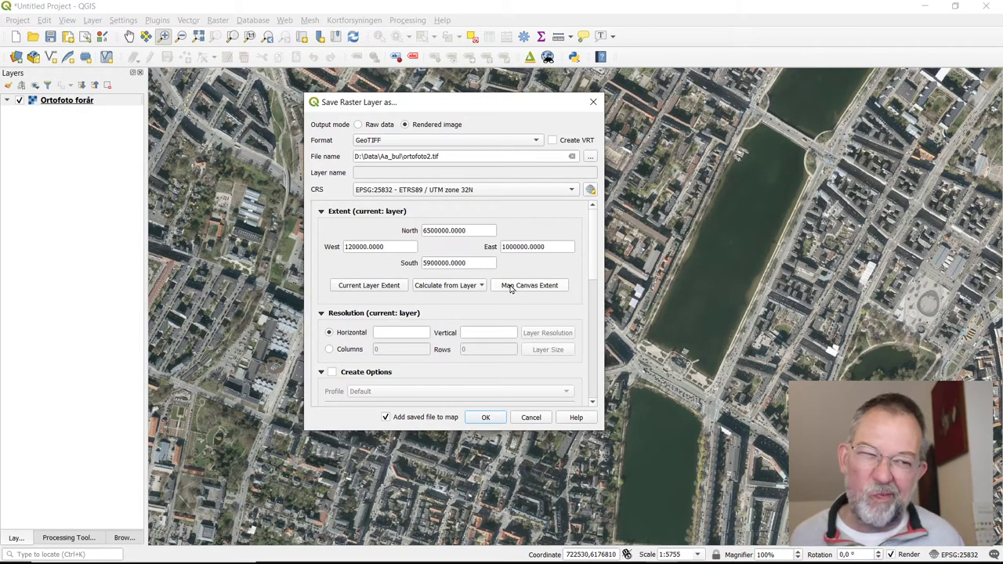
pyautogui.moveTo(530, 293)
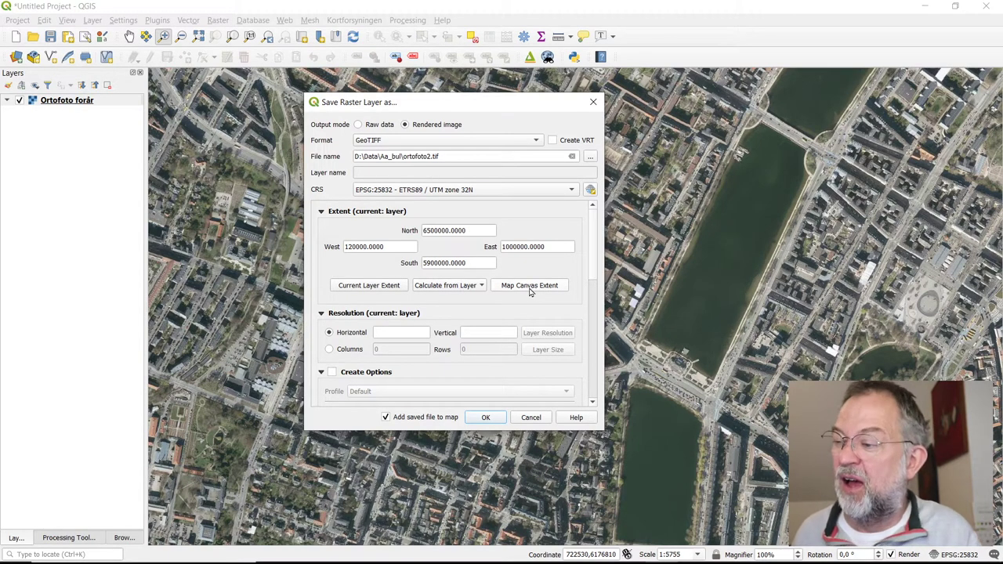
pyautogui.moveTo(510, 287)
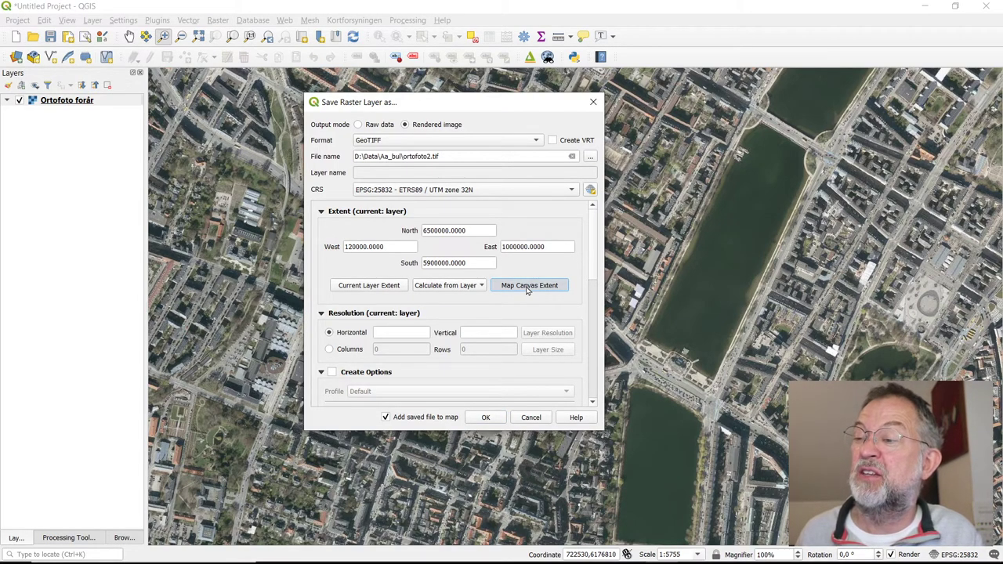
# Step: Use the current map view as extent, set 0.2 by 0.2 resolution, and run the GeoTIFF export
pyautogui.click(530, 285)
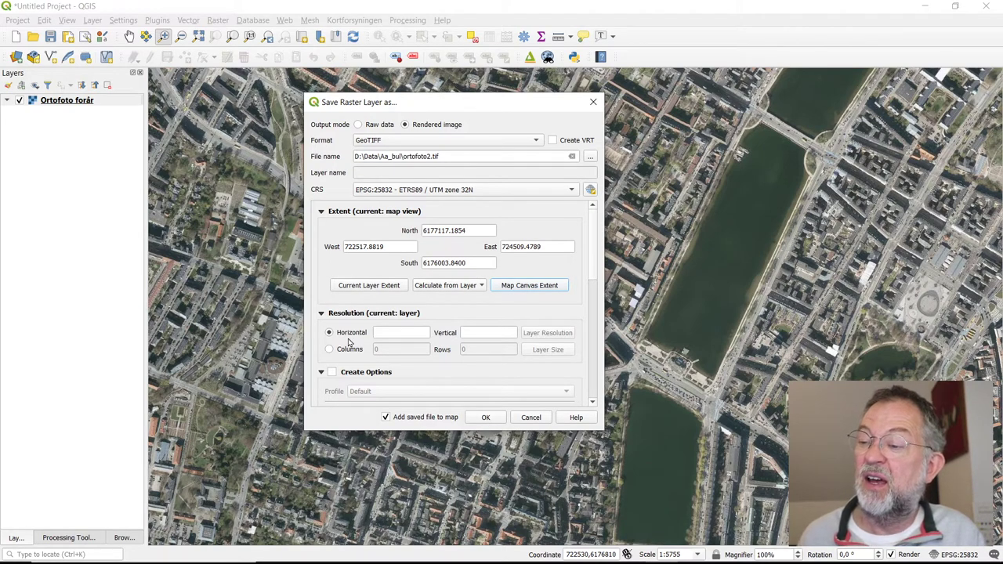
pyautogui.click(402, 332)
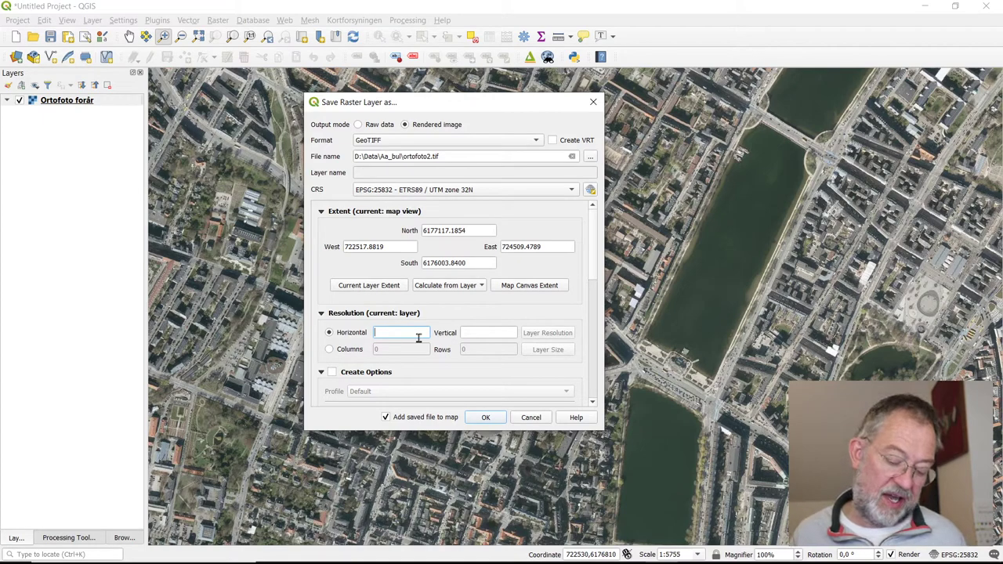
pyautogui.write('0.2')
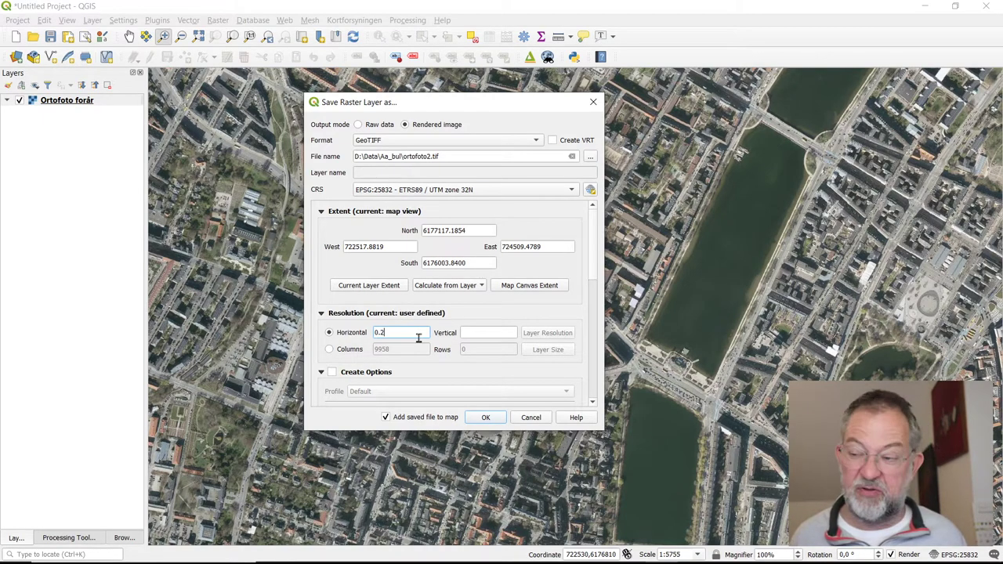
pyautogui.click(489, 332)
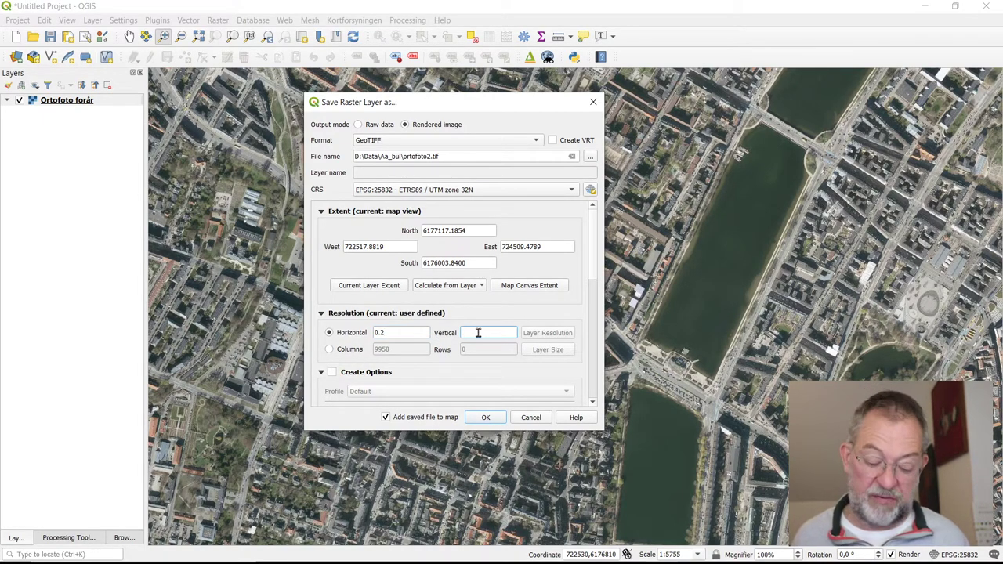
pyautogui.write('0.2')
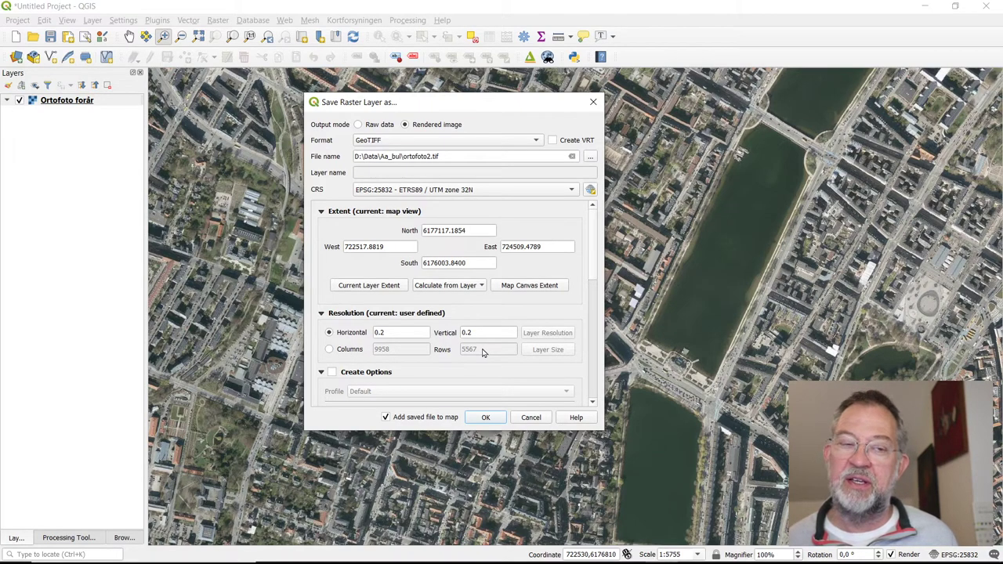
pyautogui.moveTo(399, 364)
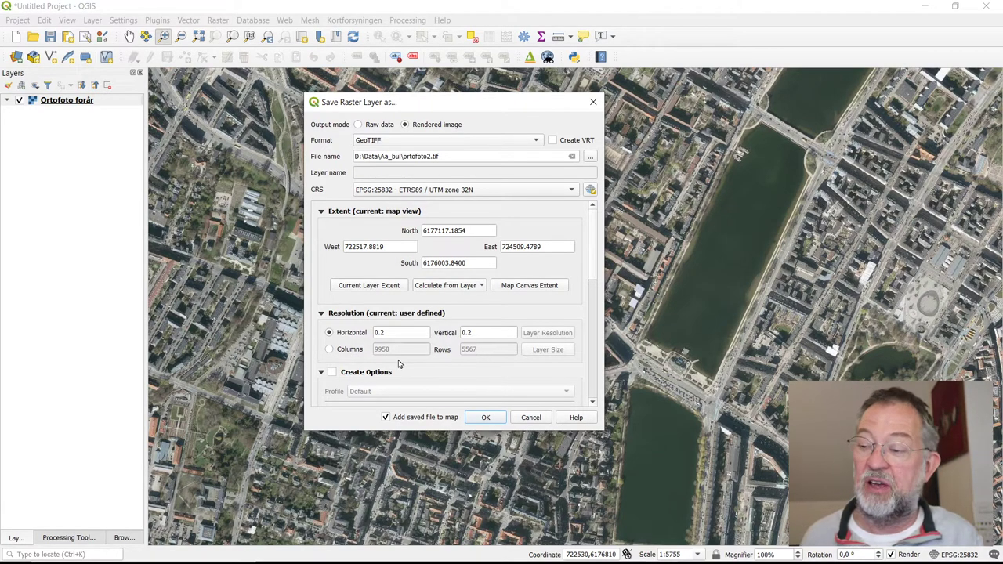
pyautogui.moveTo(425, 353)
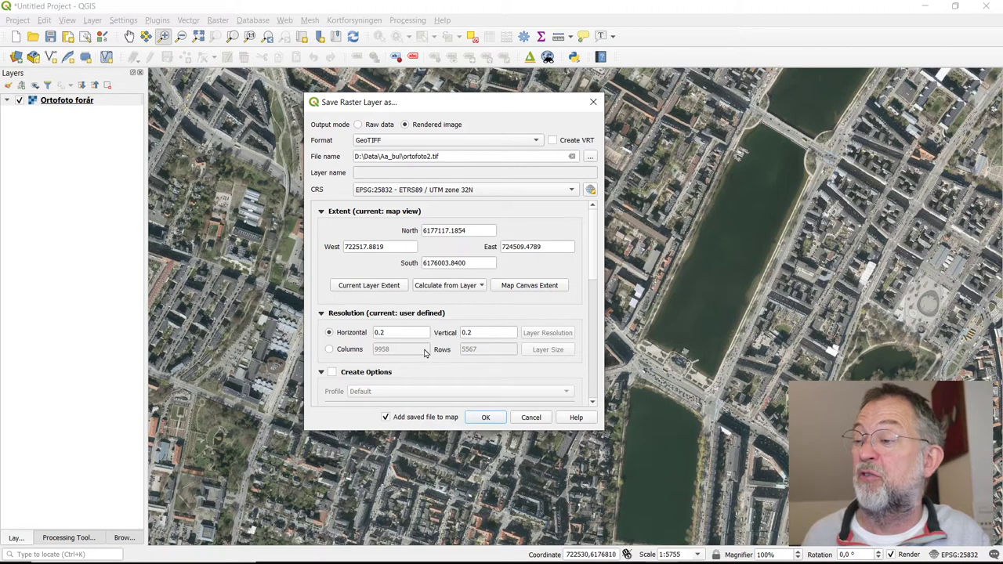
pyautogui.moveTo(427, 370)
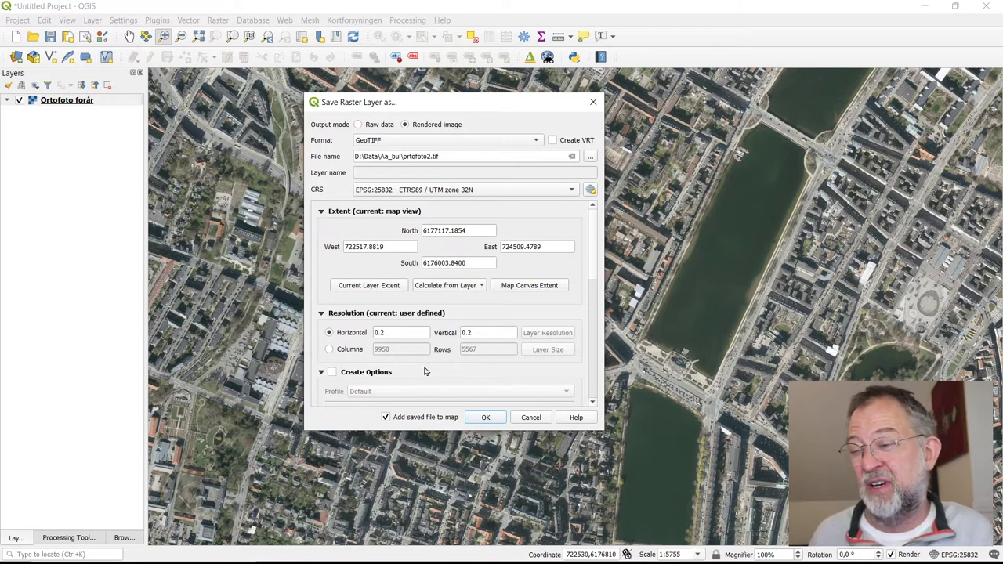
pyautogui.moveTo(414, 367)
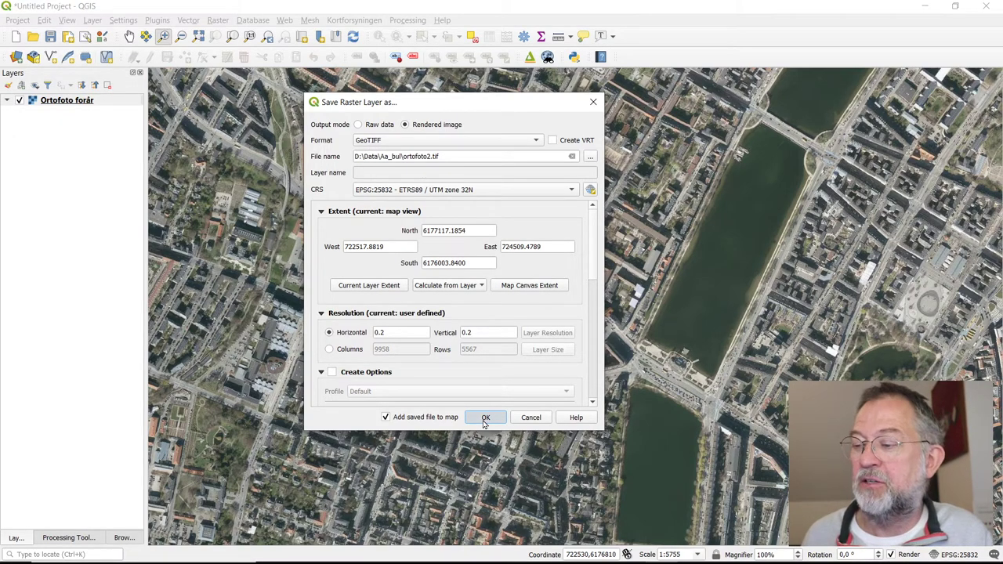
pyautogui.click(486, 417)
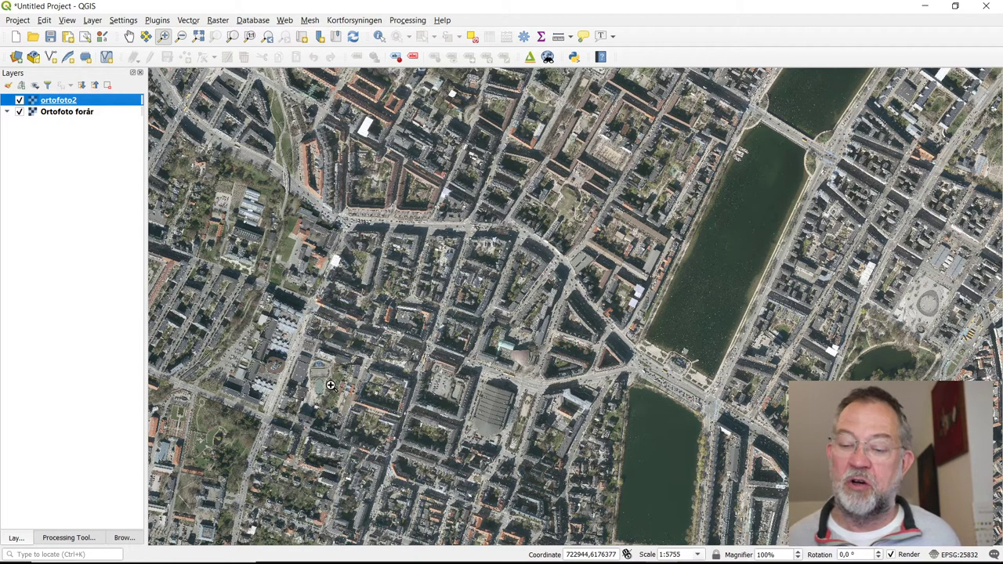
# Step: Switch to File Explorer to confirm ortofoto2.tif in the Aa_bul folder
pyautogui.press('alt+tab')
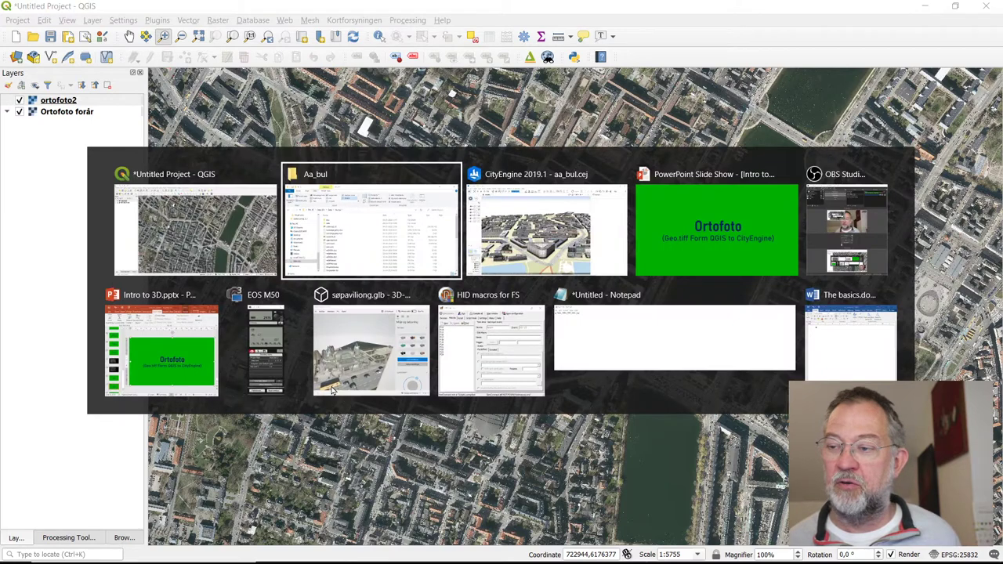
pyautogui.click(370, 222)
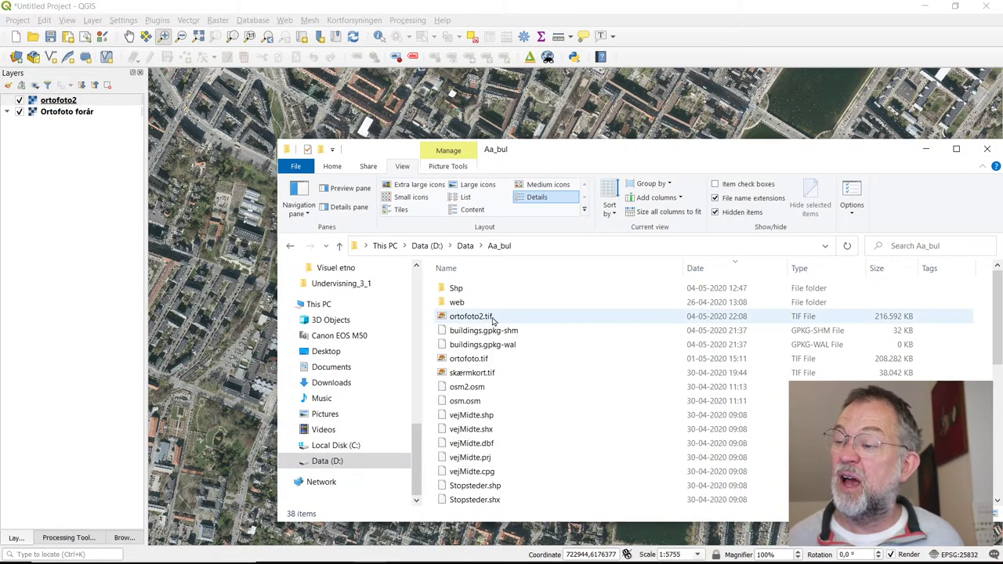
pyautogui.moveTo(470, 317)
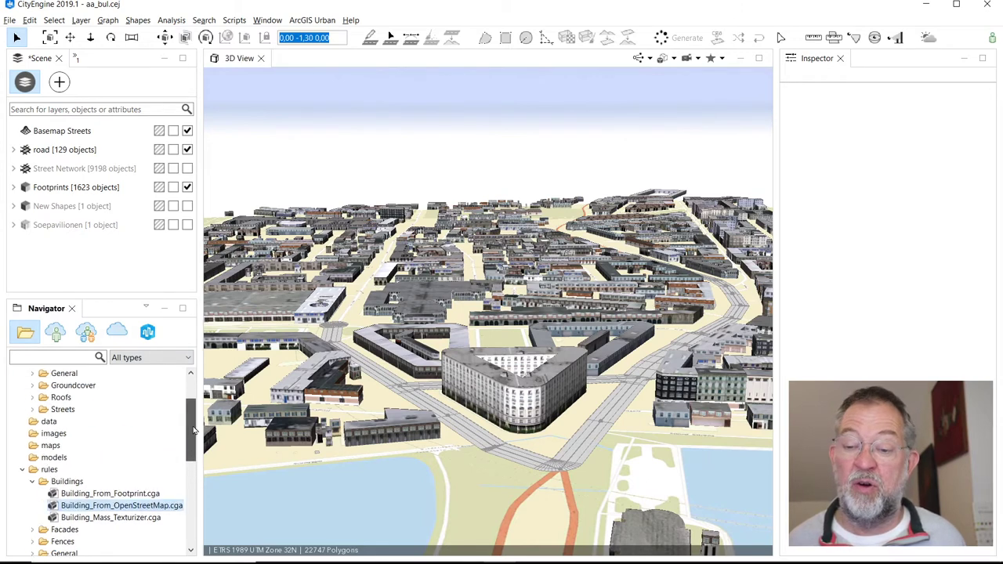
# Step: Collapse ESRI.lib and expand the test_1 project in CityEngine's Navigator
pyautogui.scroll(3)
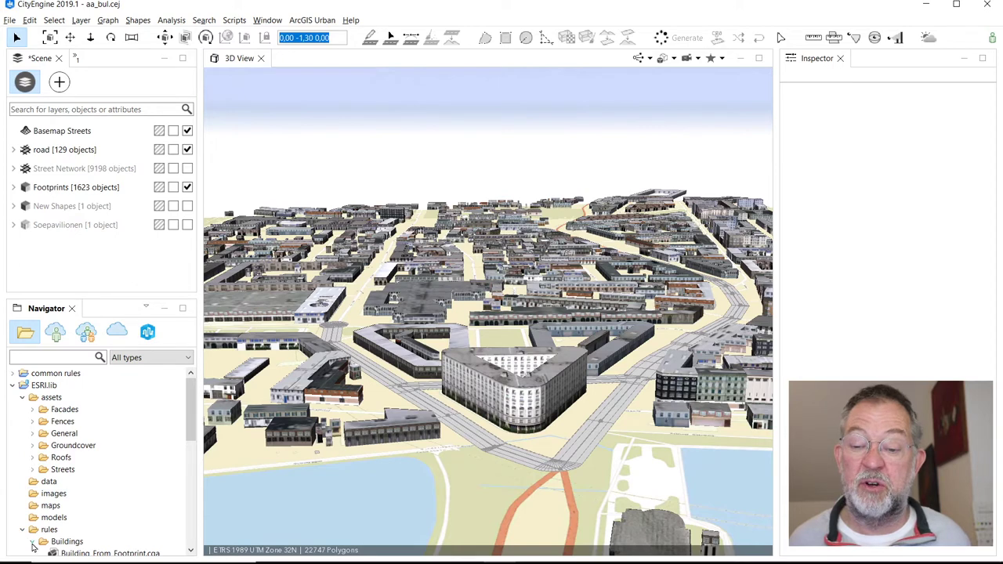
pyautogui.click(13, 386)
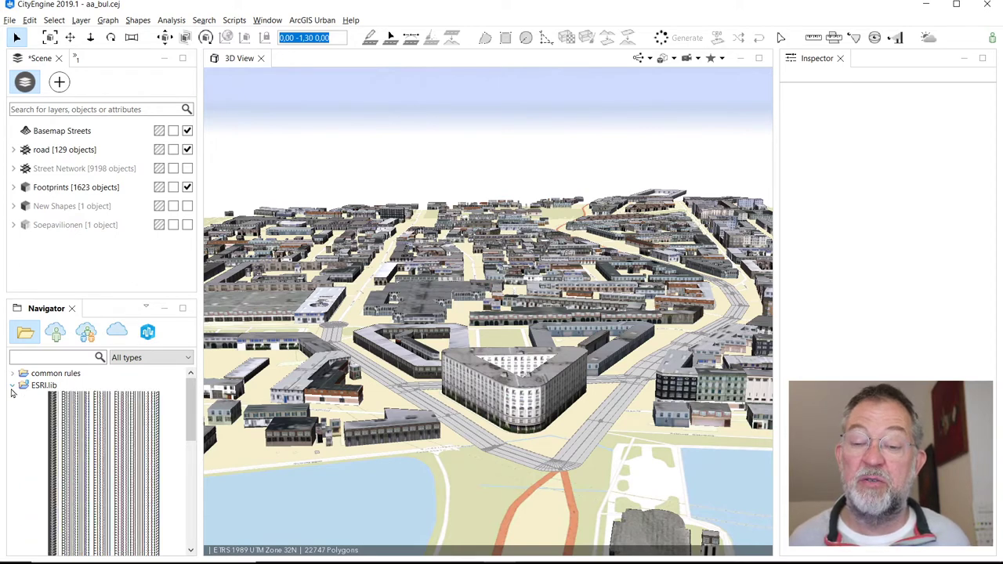
pyautogui.click(12, 409)
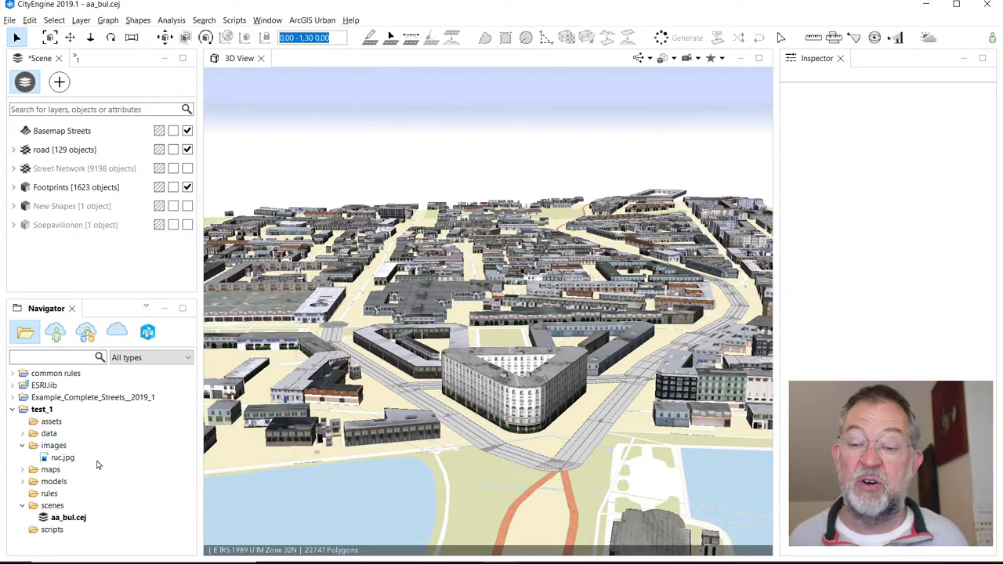
# Step: Drag ortofoto2.tif from File Explorer onto the test_1 maps folder
pyautogui.press('alt+tab')
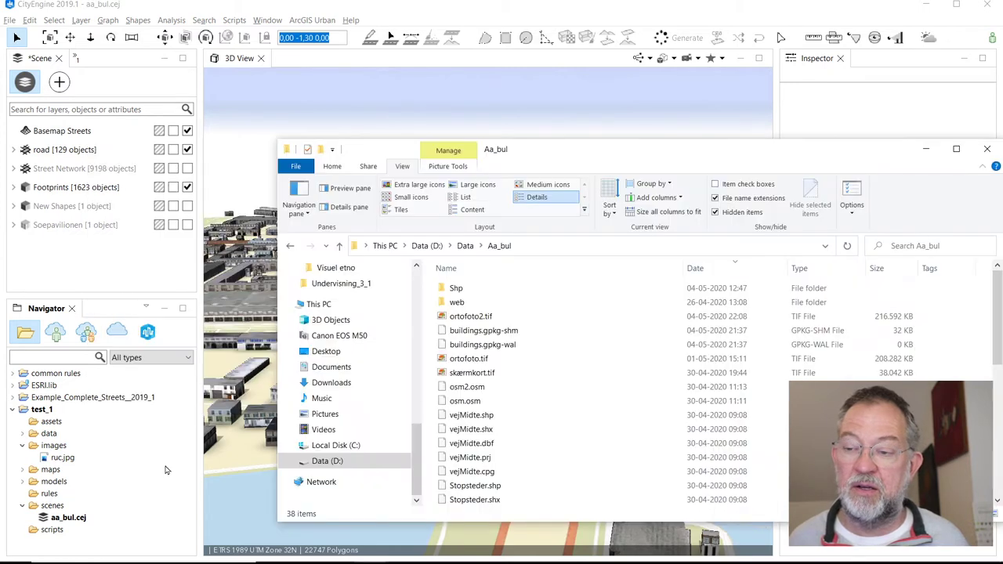
pyautogui.click(470, 316)
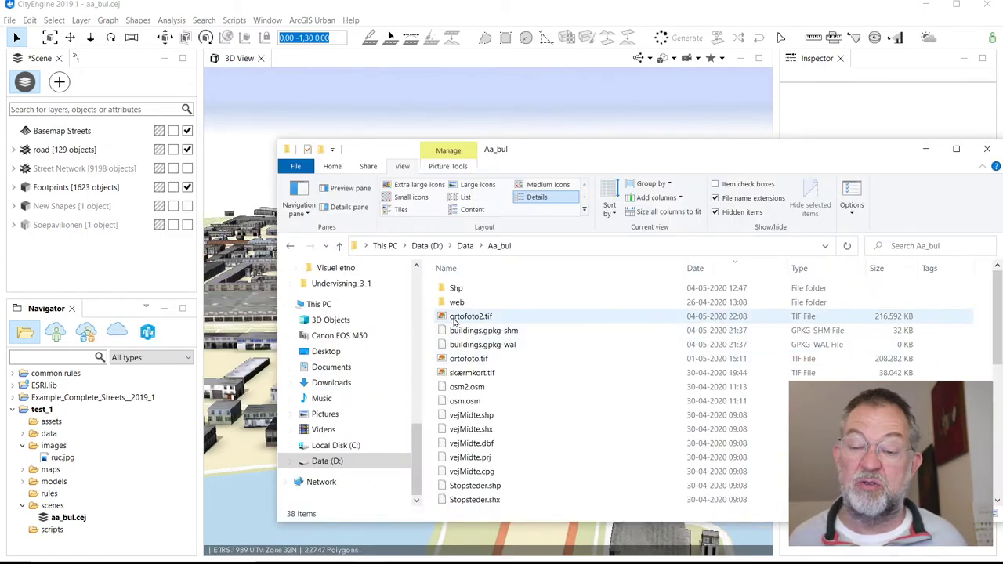
pyautogui.click(470, 316)
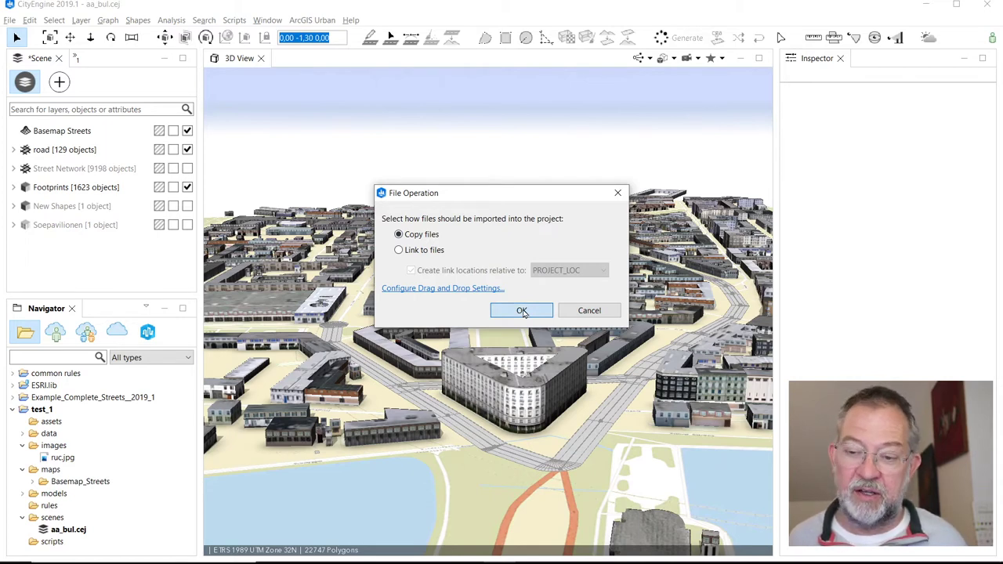
# Step: Copy the file into the project and choose Texture Import in the Import wizard
pyautogui.click(522, 310)
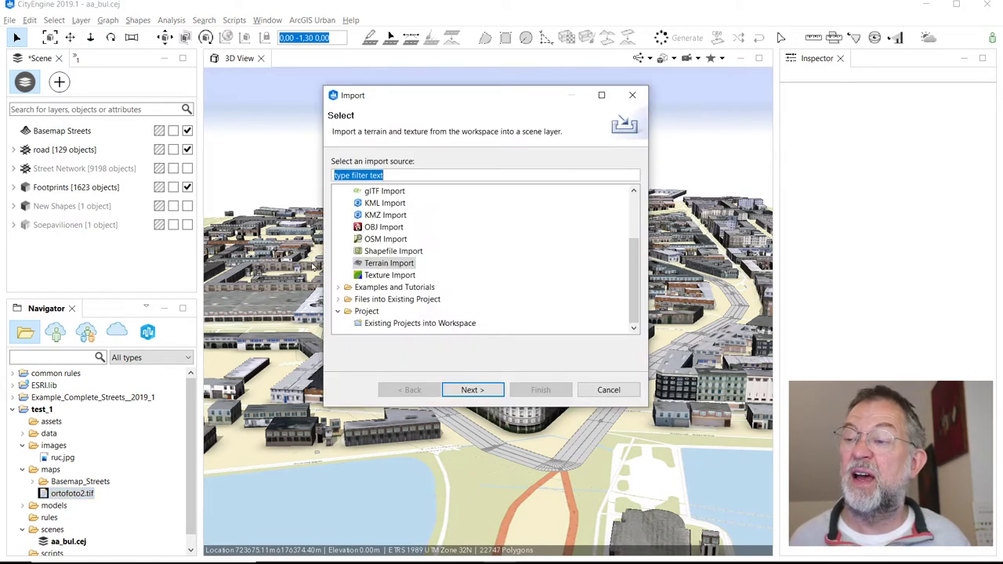
pyautogui.click(389, 263)
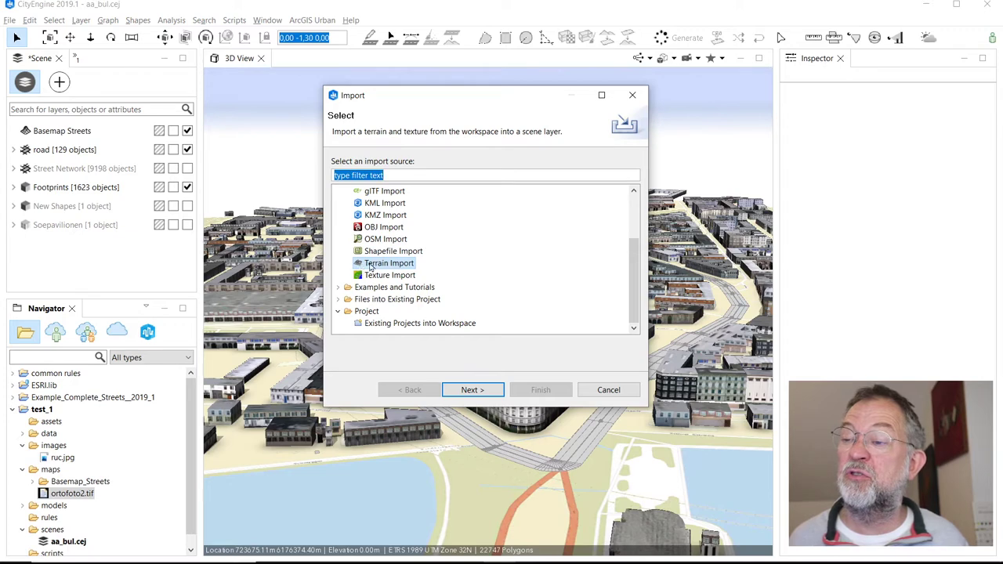
pyautogui.click(389, 276)
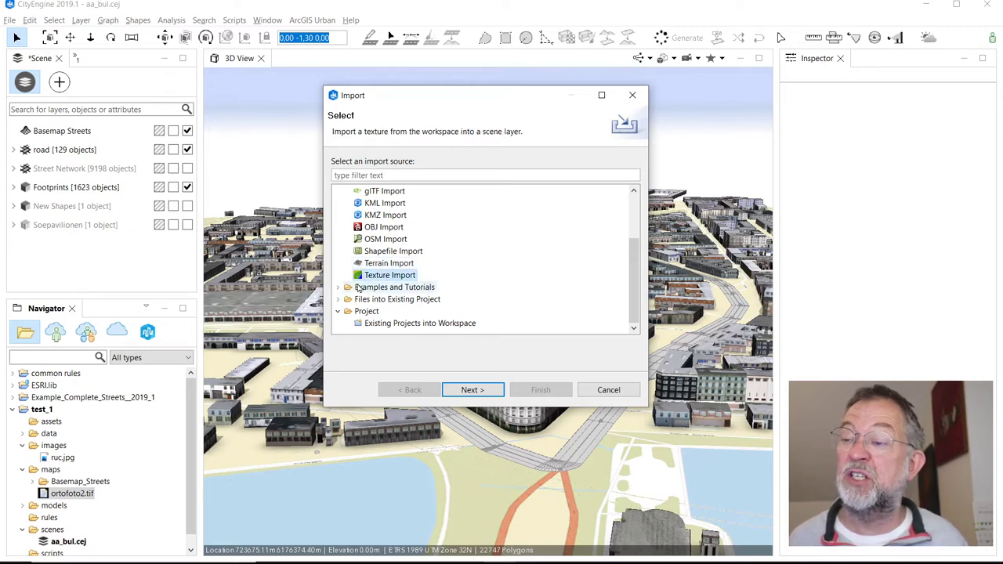
pyautogui.moveTo(401, 281)
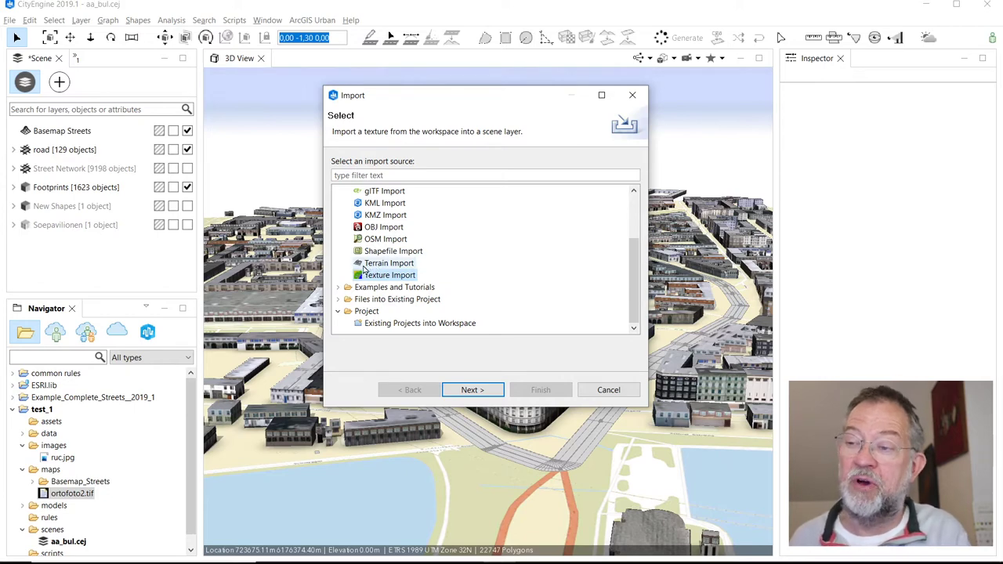
pyautogui.moveTo(363, 268)
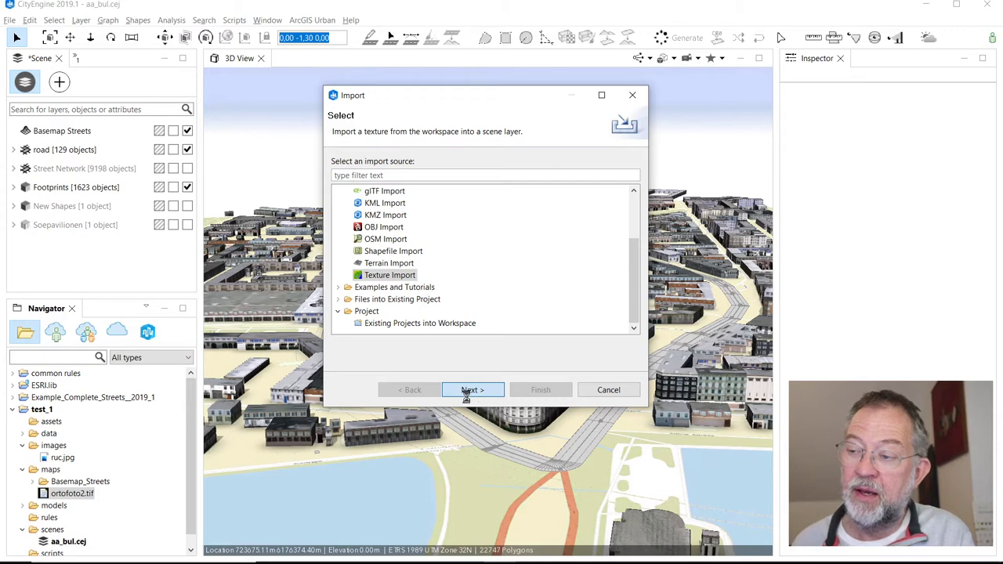
pyautogui.click(474, 388)
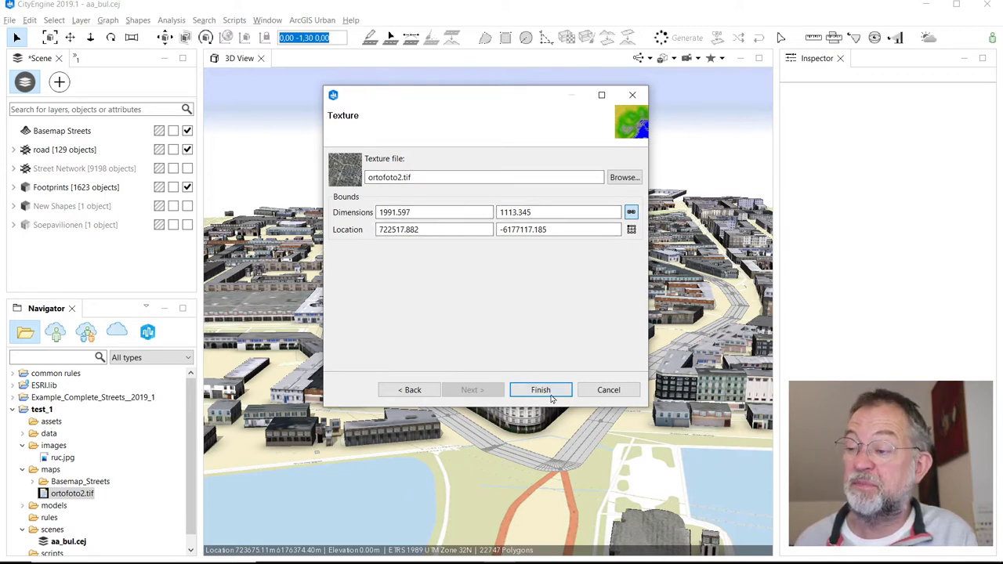
# Step: Finish the Texture ortofoto2 import and hide the Basemap Streets layer
pyautogui.click(541, 389)
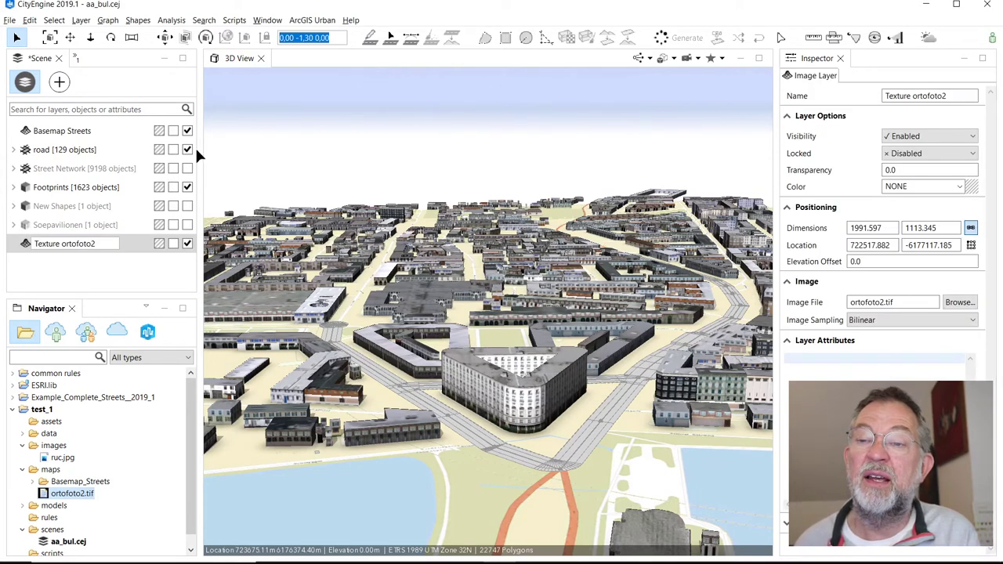
pyautogui.click(188, 132)
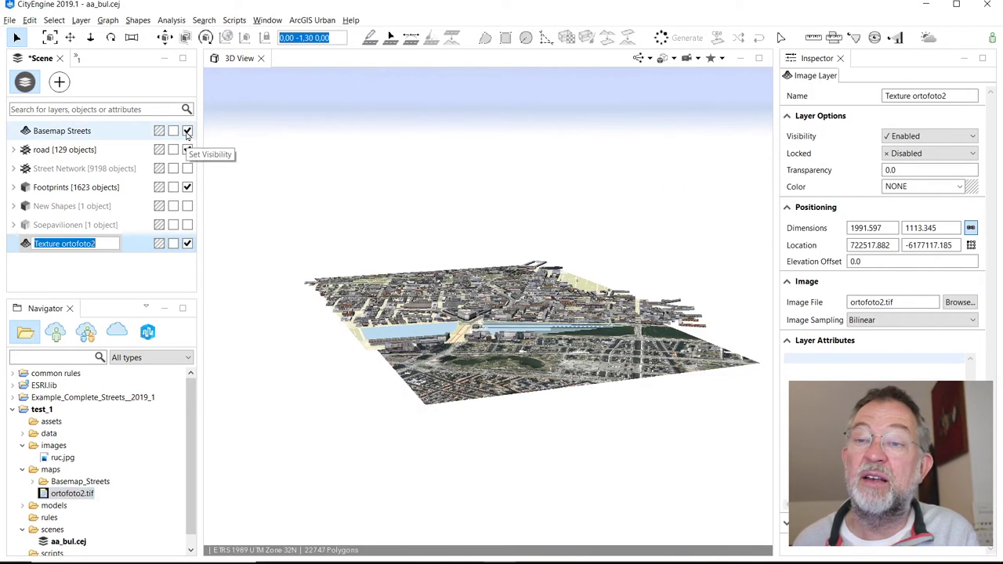
pyautogui.click(187, 132)
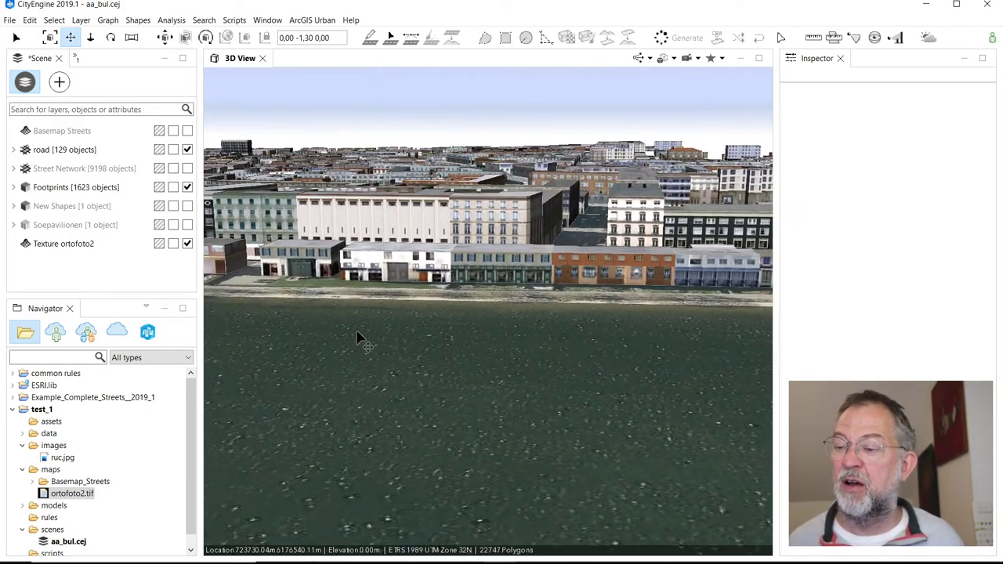
pyautogui.click(13, 549)
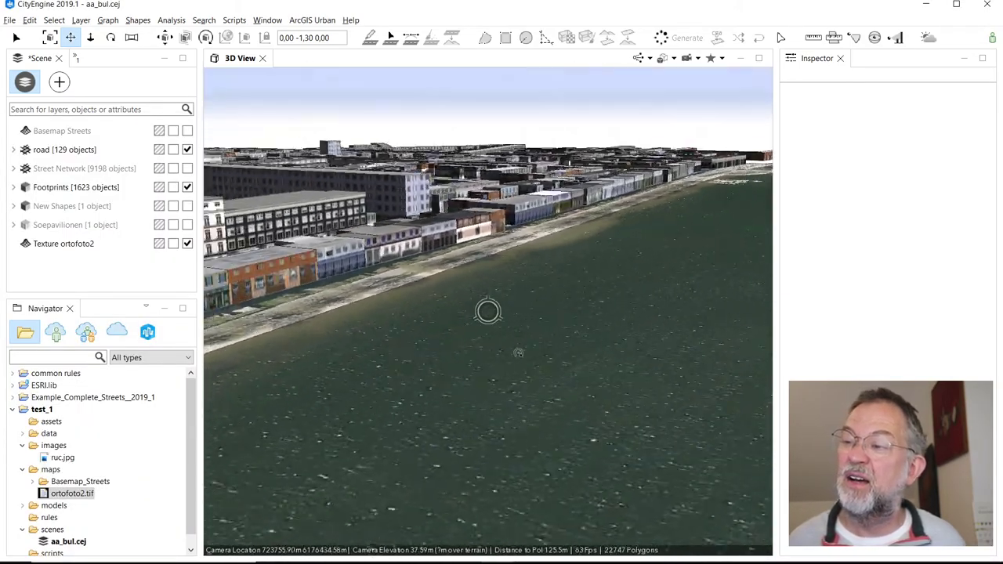
pyautogui.moveTo(489, 312); pyautogui.dragTo(361, 363)
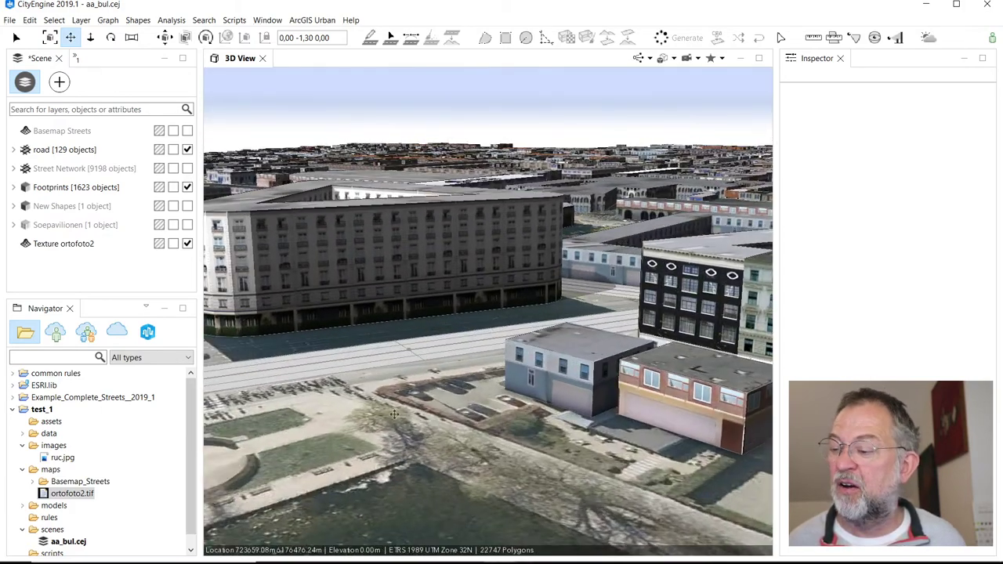
pyautogui.moveTo(395, 415); pyautogui.dragTo(614, 345)
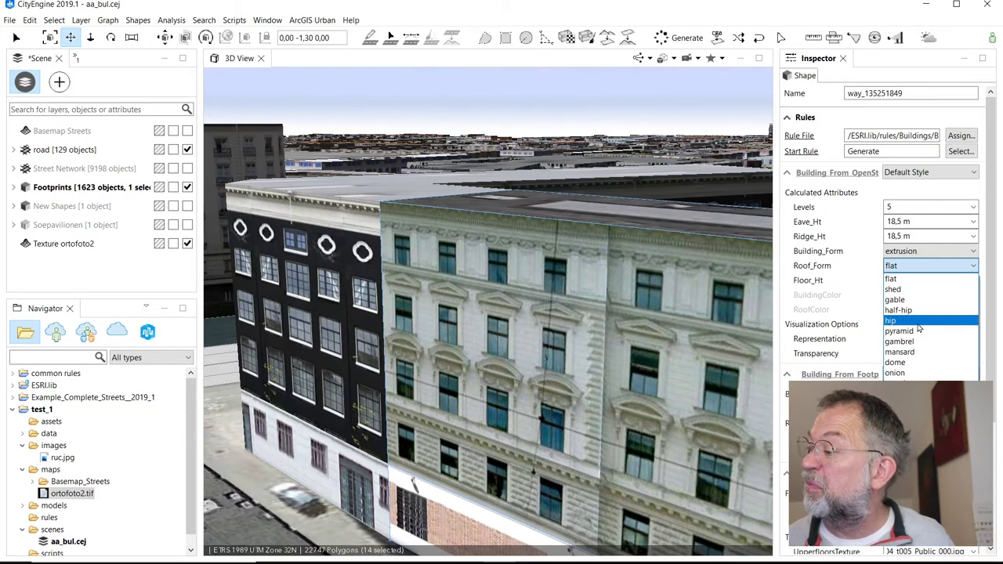
# Step: Set the pale-facade building's Roof_Form to mansard, giving it a red-tiled roof
pyautogui.click(900, 351)
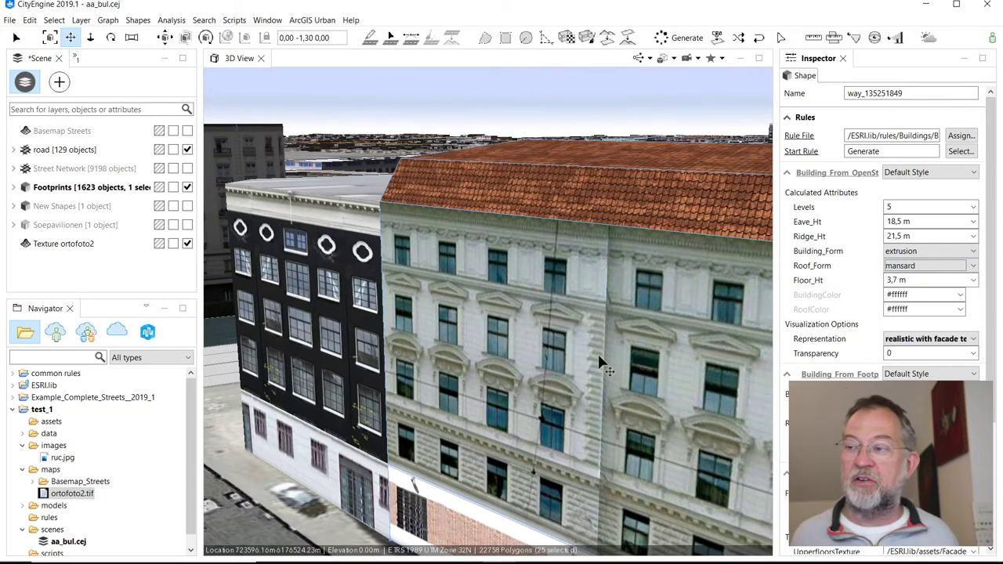
pyautogui.moveTo(604, 364); pyautogui.dragTo(518, 348)
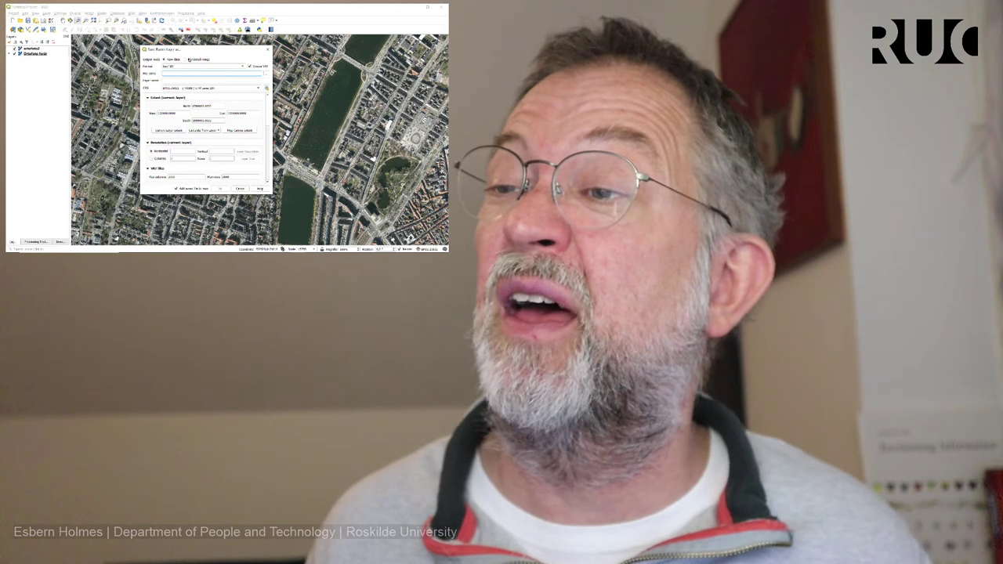
pyautogui.click(147, 169)
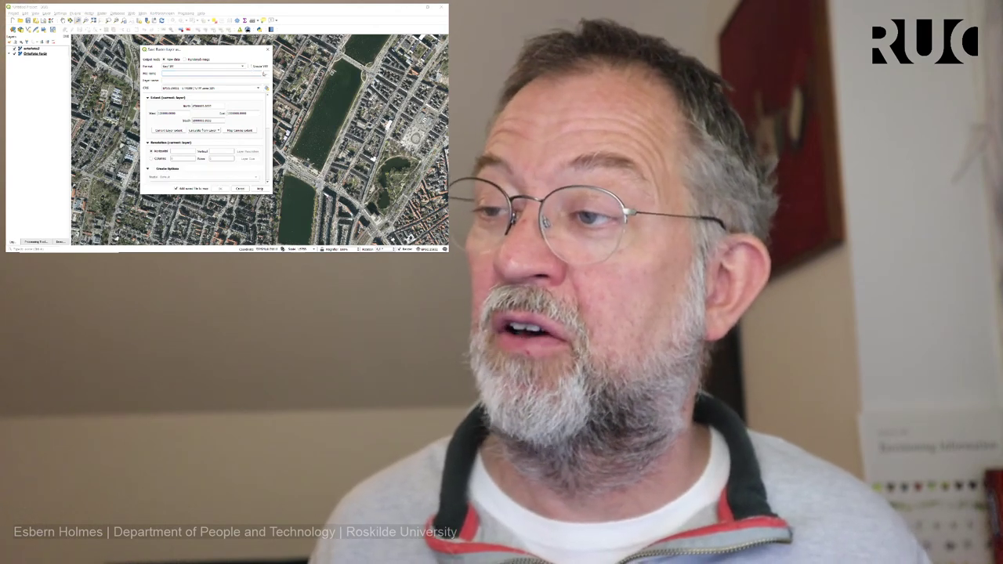